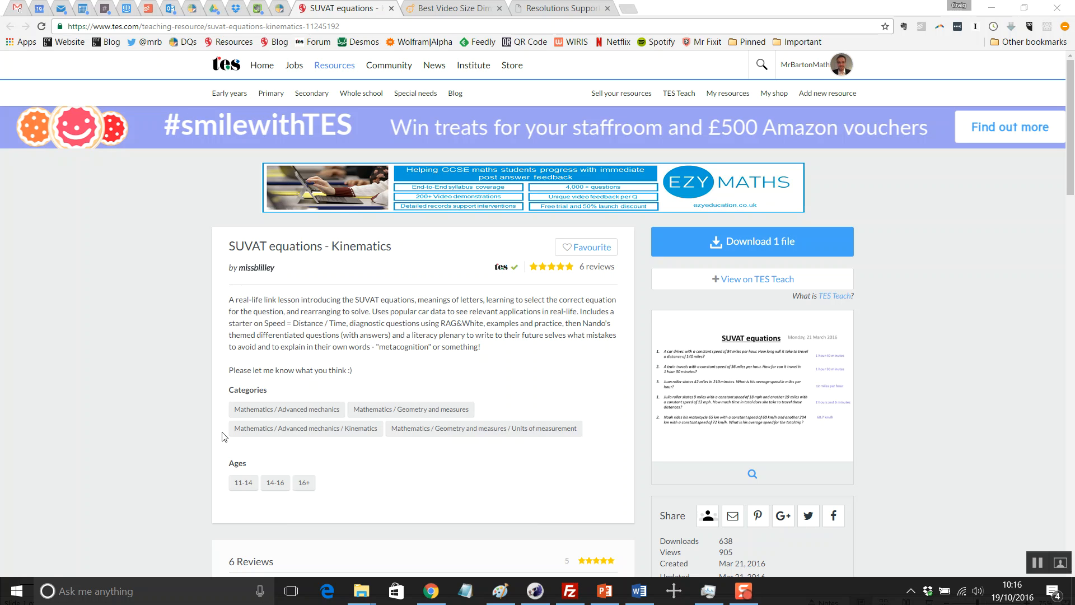
{"action": "mouse_move", "coordinate": [88, 230]}
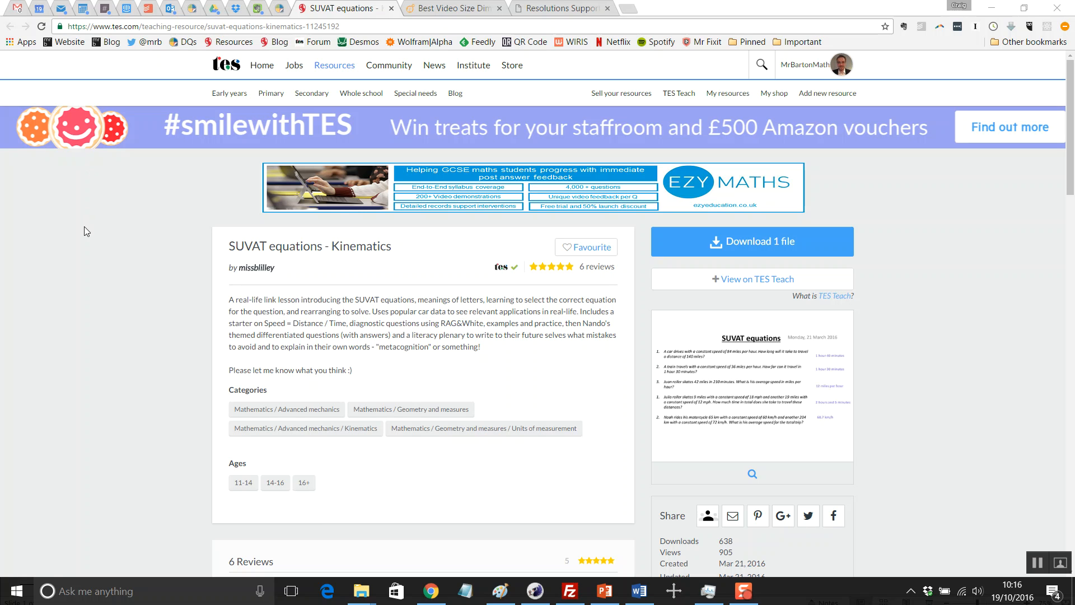
{"action": "mouse_move", "coordinate": [107, 254]}
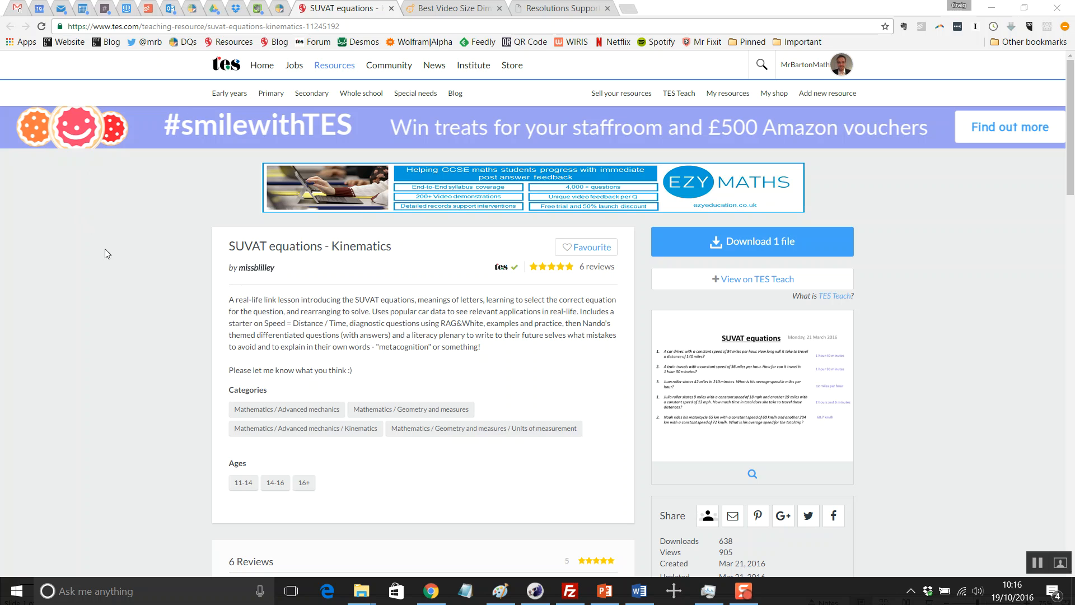
{"action": "mouse_move", "coordinate": [127, 262]}
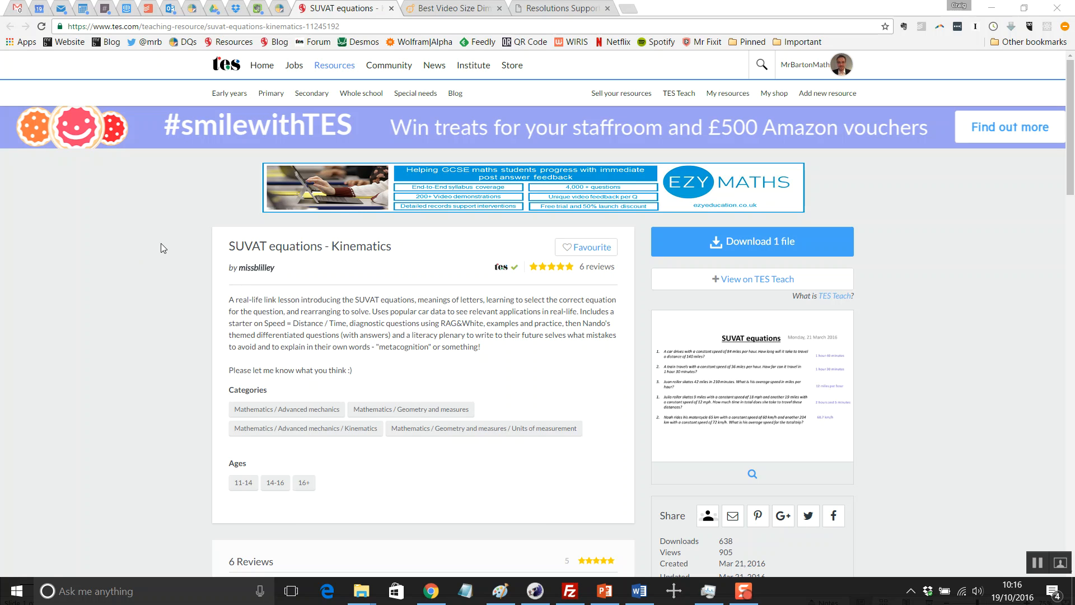
{"action": "mouse_move", "coordinate": [315, 269]}
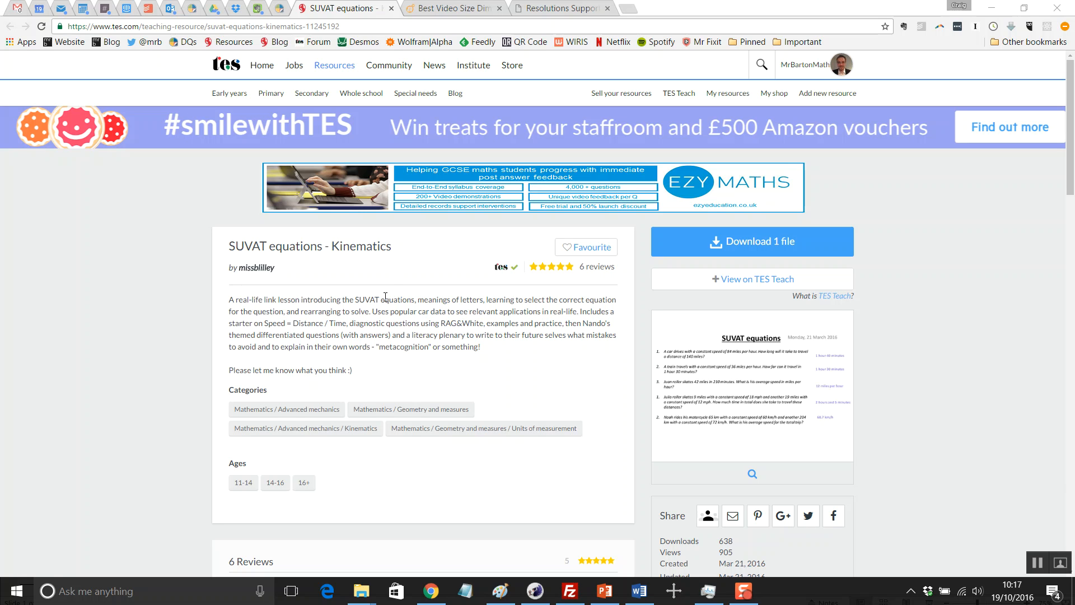
{"action": "mouse_move", "coordinate": [359, 266]}
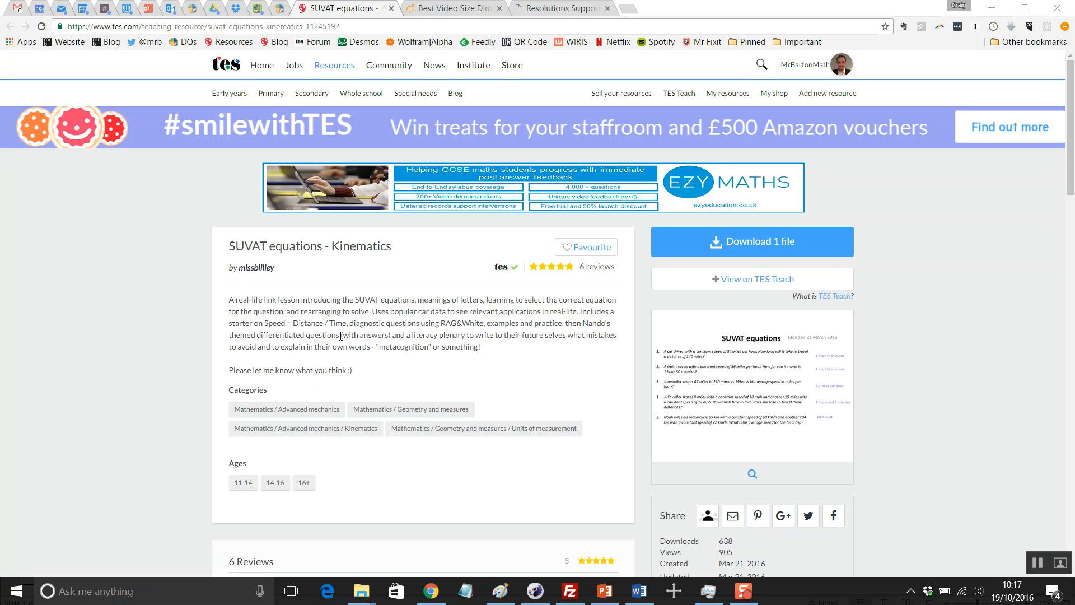
{"action": "mouse_move", "coordinate": [304, 428]}
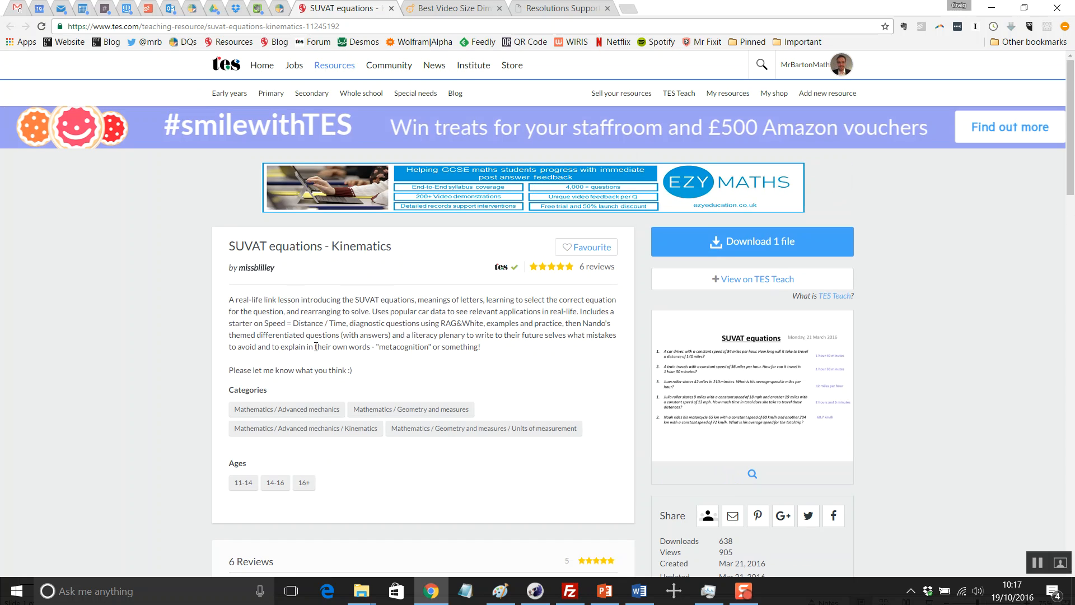
Step: Scroll the TES page down past the description to the six reviews and the single file listing
{"action": "scroll", "scroll_direction": "down", "scroll_amount": 3}
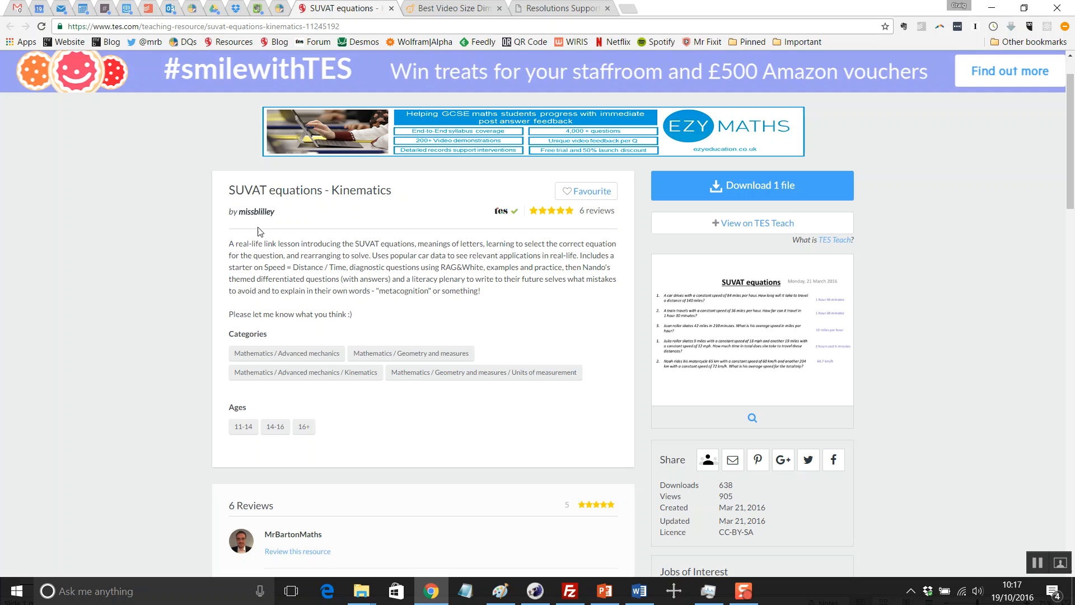
{"action": "mouse_move", "coordinate": [751, 367]}
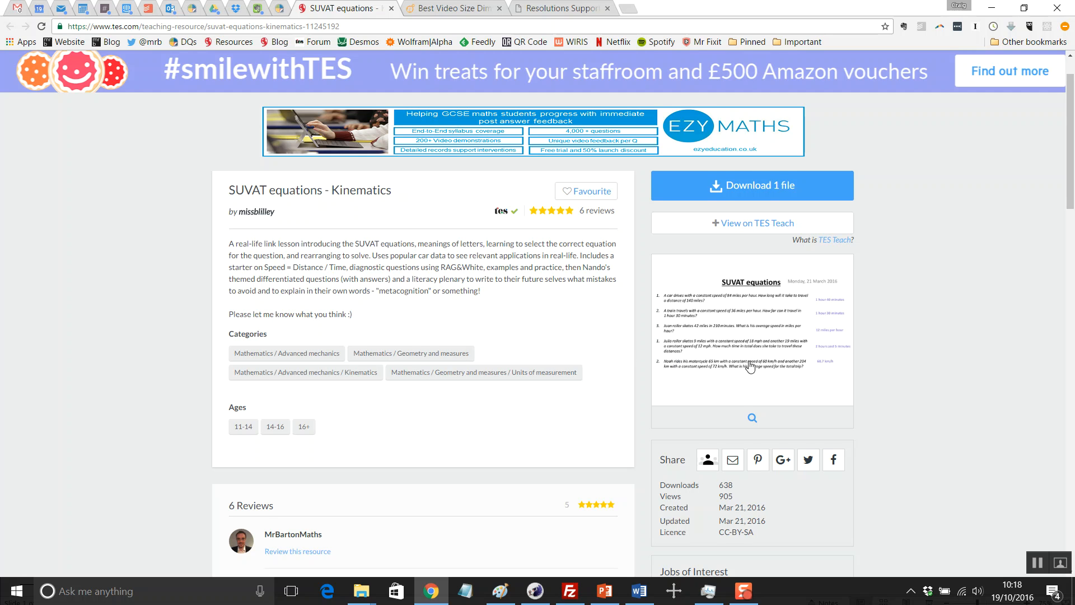
{"action": "scroll", "scroll_direction": "down", "scroll_amount": 3}
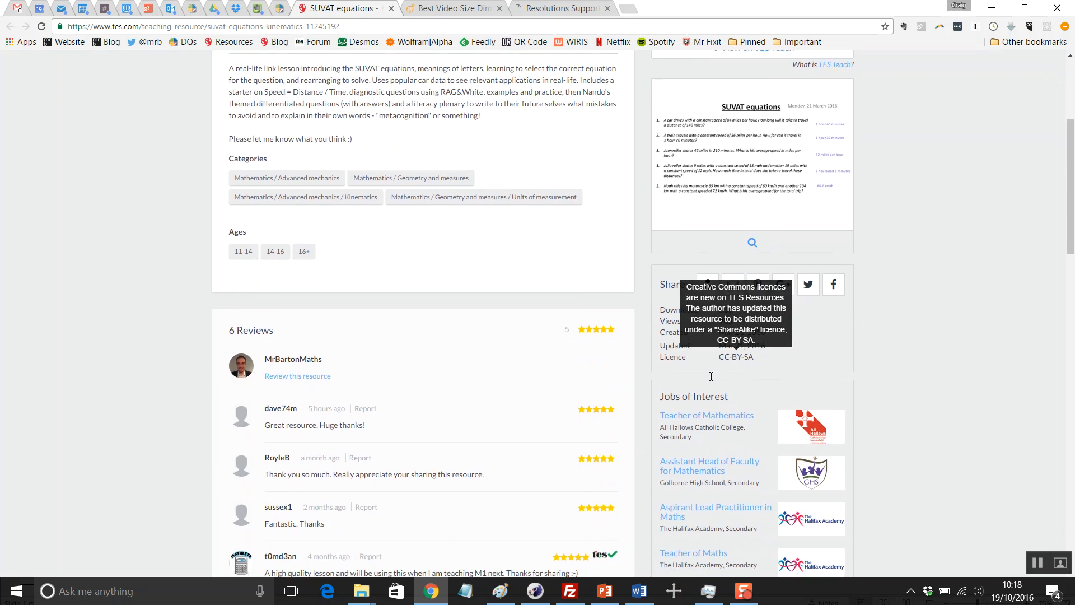
{"action": "scroll", "scroll_direction": "down", "scroll_amount": 3}
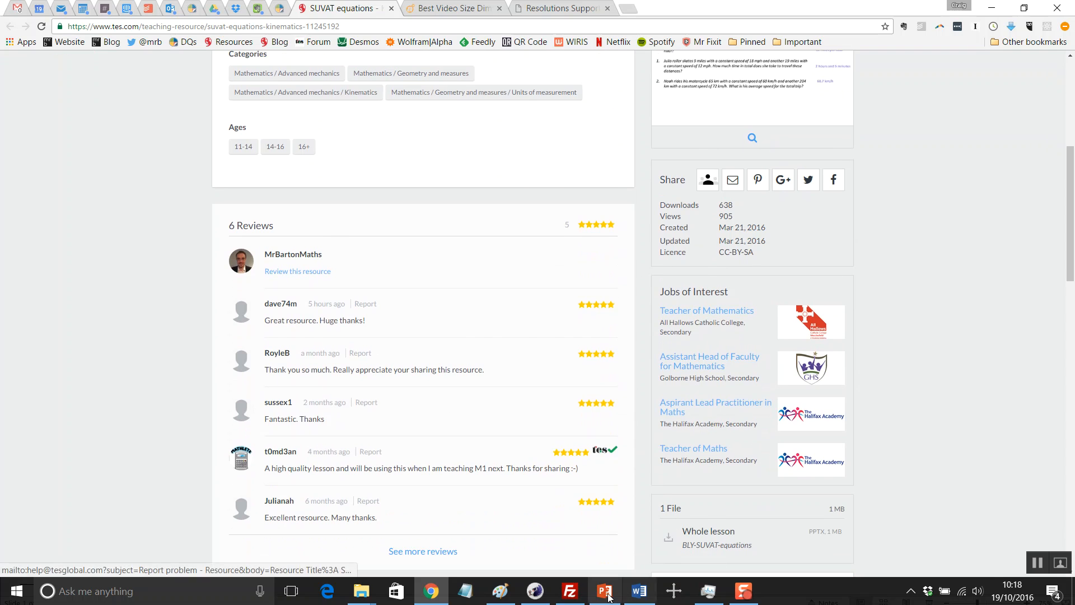
Step: Switch from Chrome to the open BLY-SUVAT-equations presentation showing its starter slide
{"action": "left_click", "coordinate": [604, 590]}
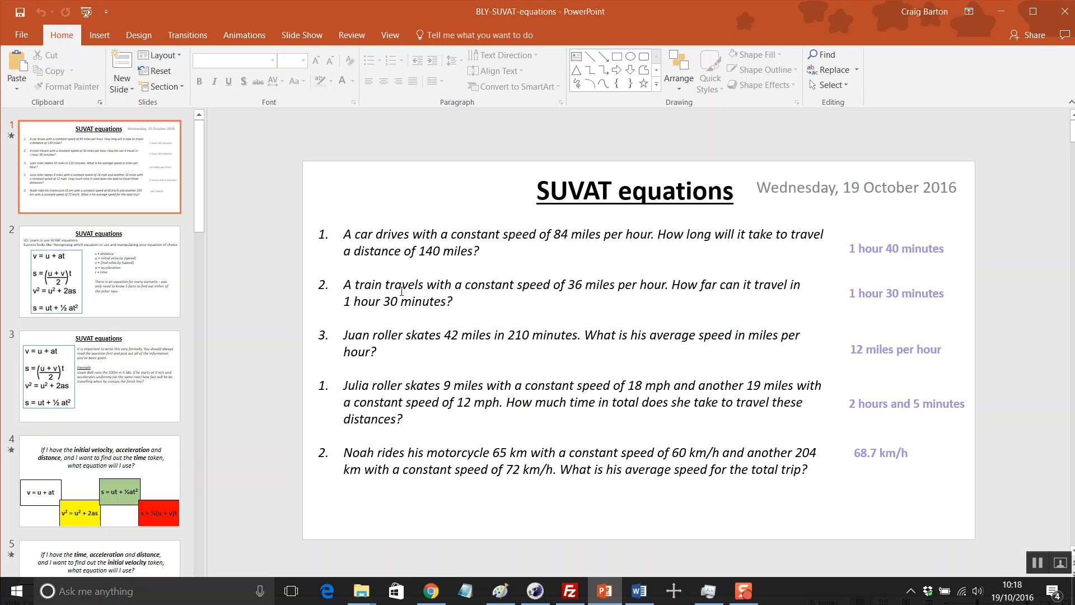
{"action": "mouse_move", "coordinate": [335, 459]}
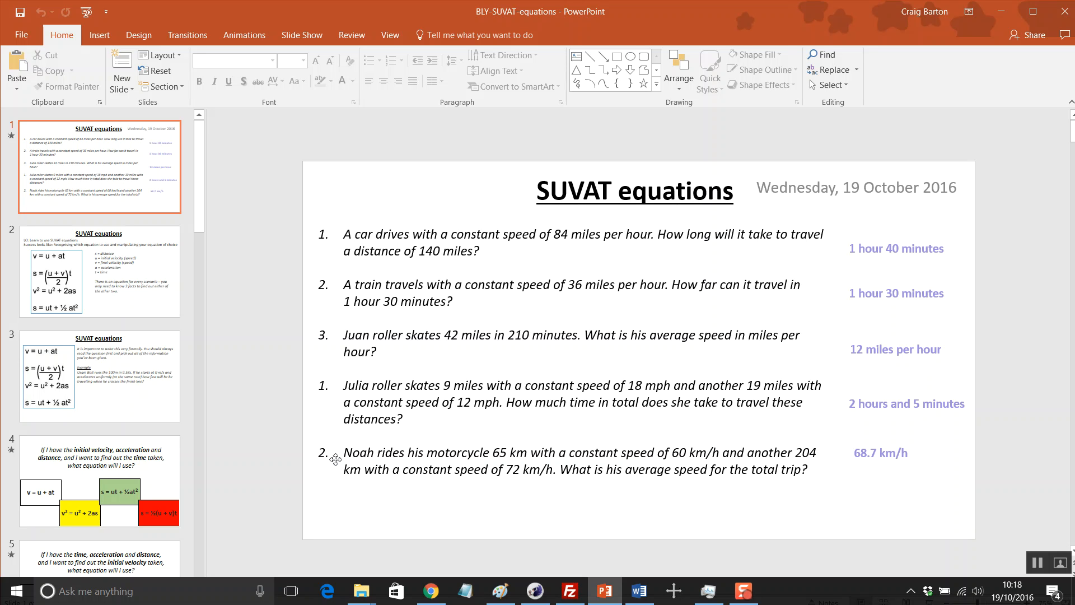
{"action": "mouse_move", "coordinate": [604, 349]}
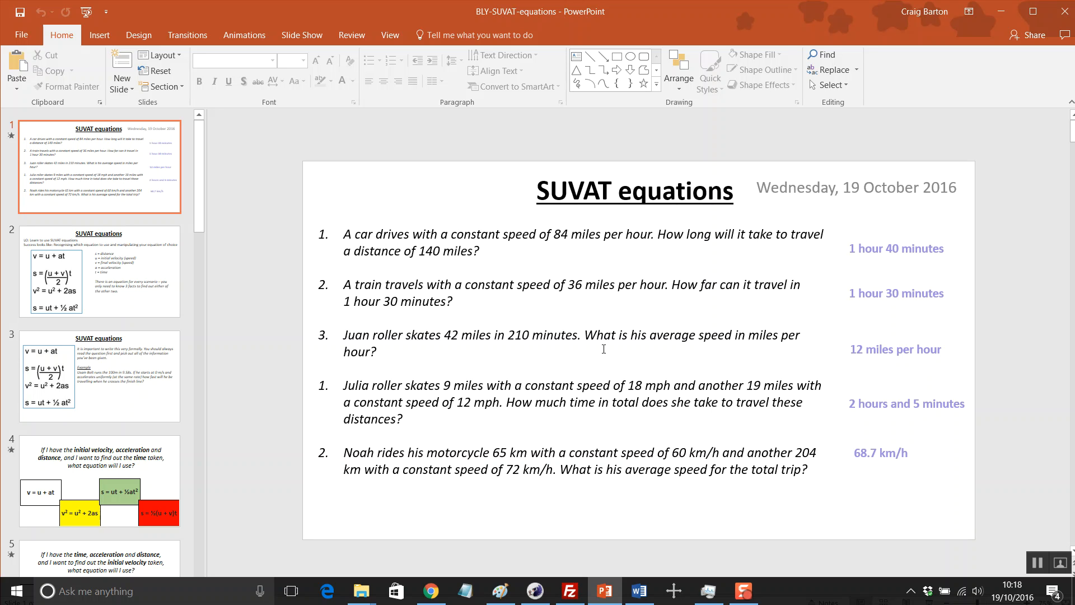
{"action": "mouse_move", "coordinate": [663, 294]}
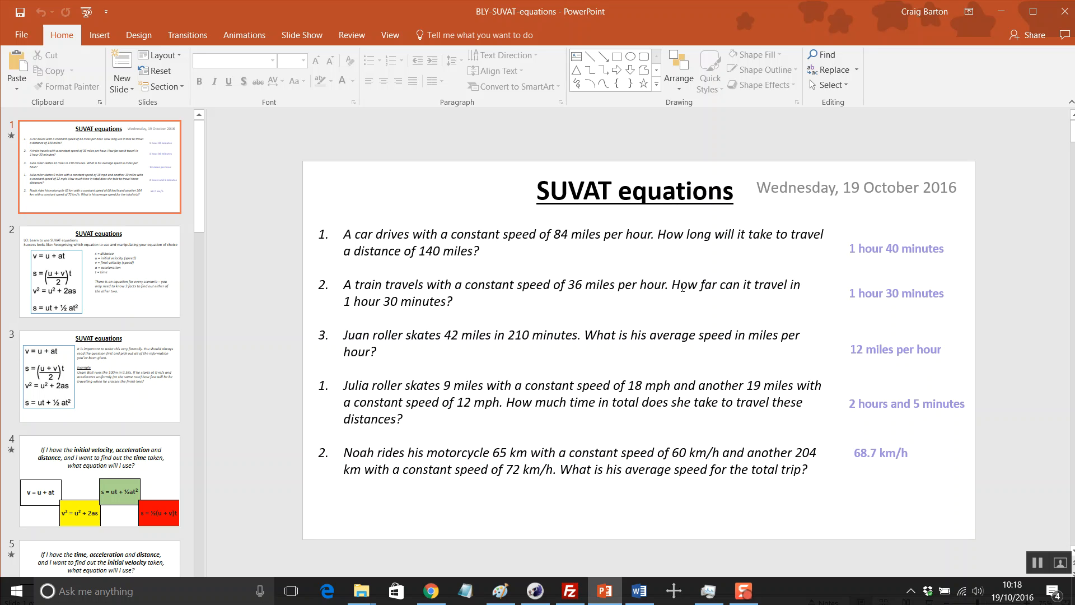
{"action": "mouse_move", "coordinate": [544, 345]}
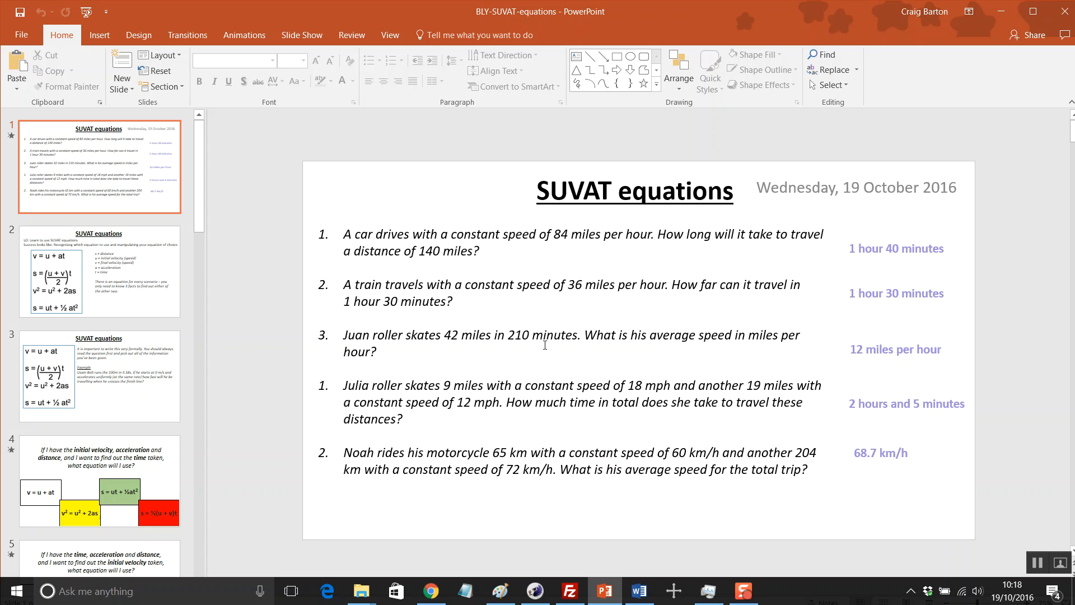
{"action": "mouse_move", "coordinate": [582, 294]}
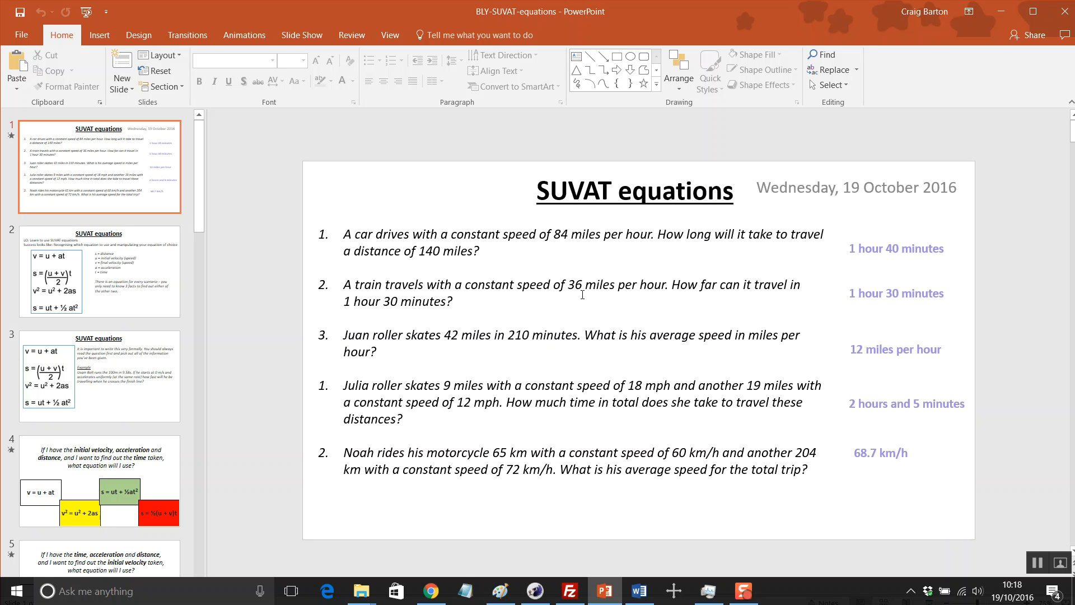
{"action": "mouse_move", "coordinate": [620, 226]}
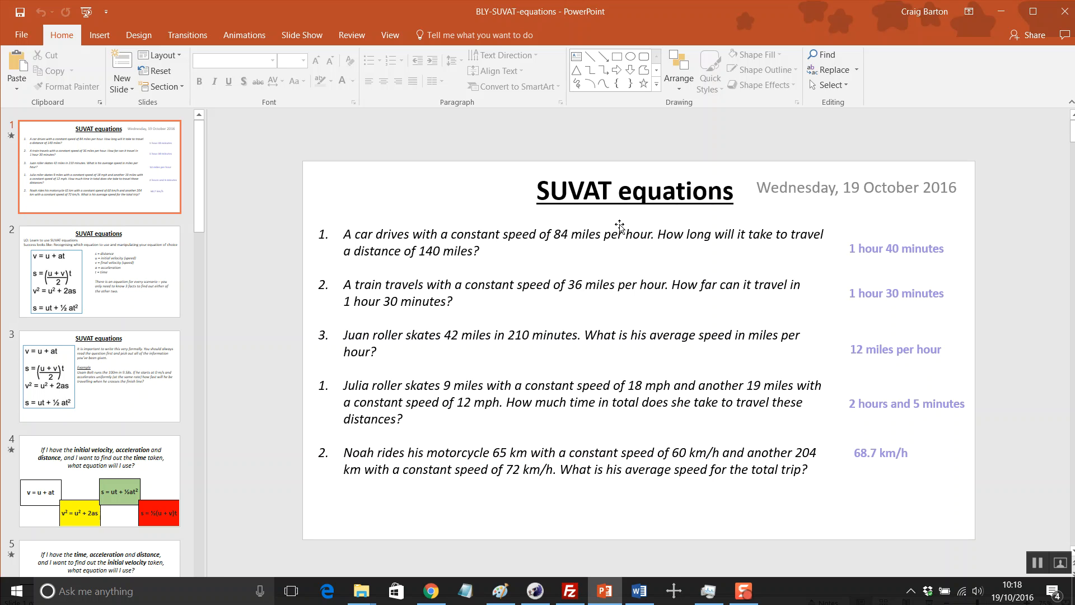
{"action": "mouse_move", "coordinate": [930, 289]}
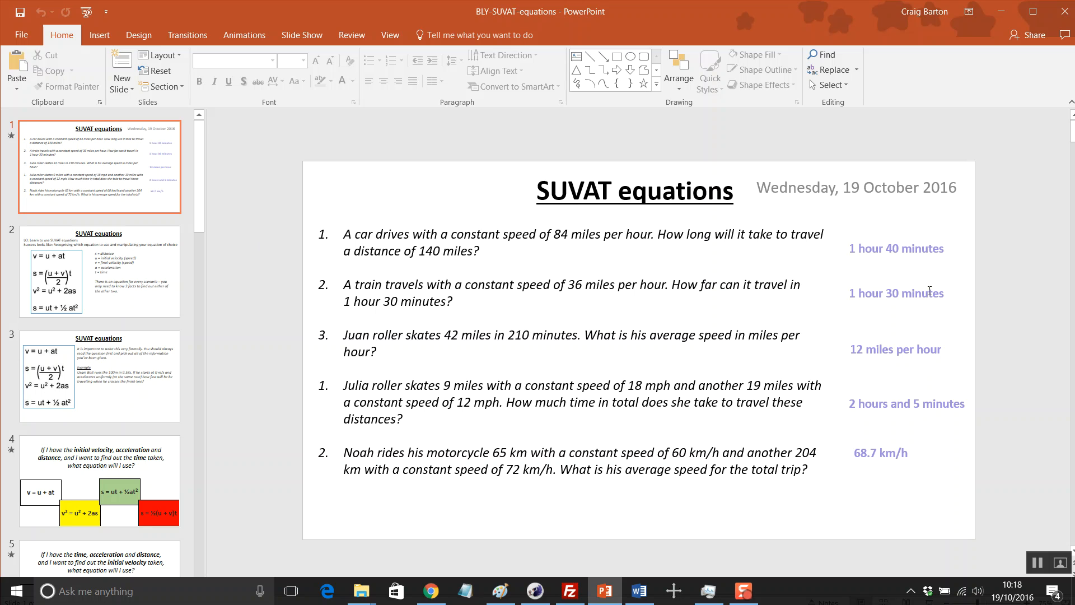
{"action": "mouse_move", "coordinate": [598, 346]}
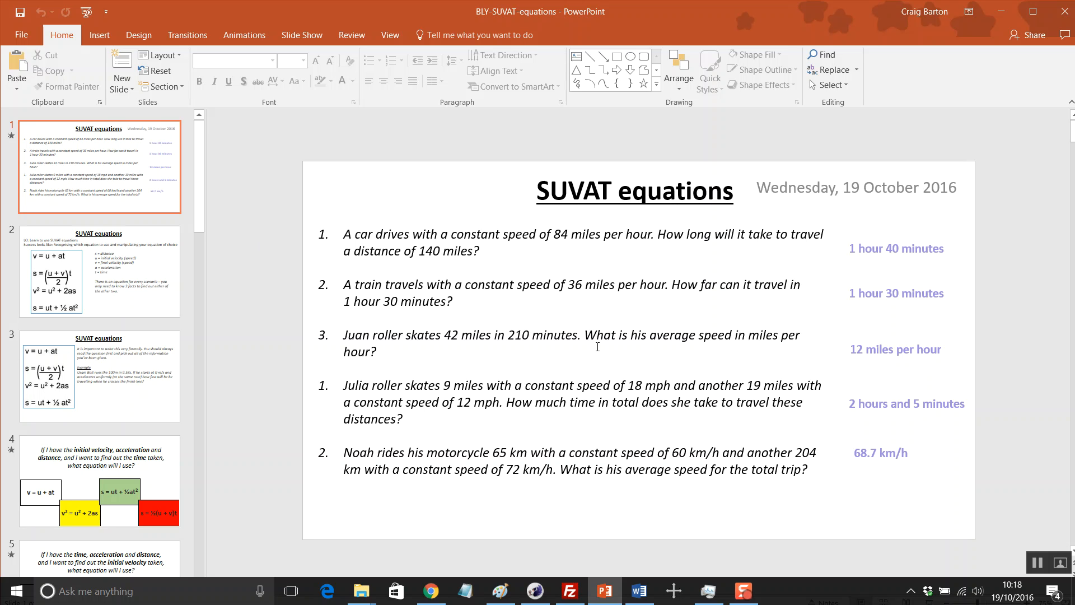
{"action": "mouse_move", "coordinate": [141, 293]}
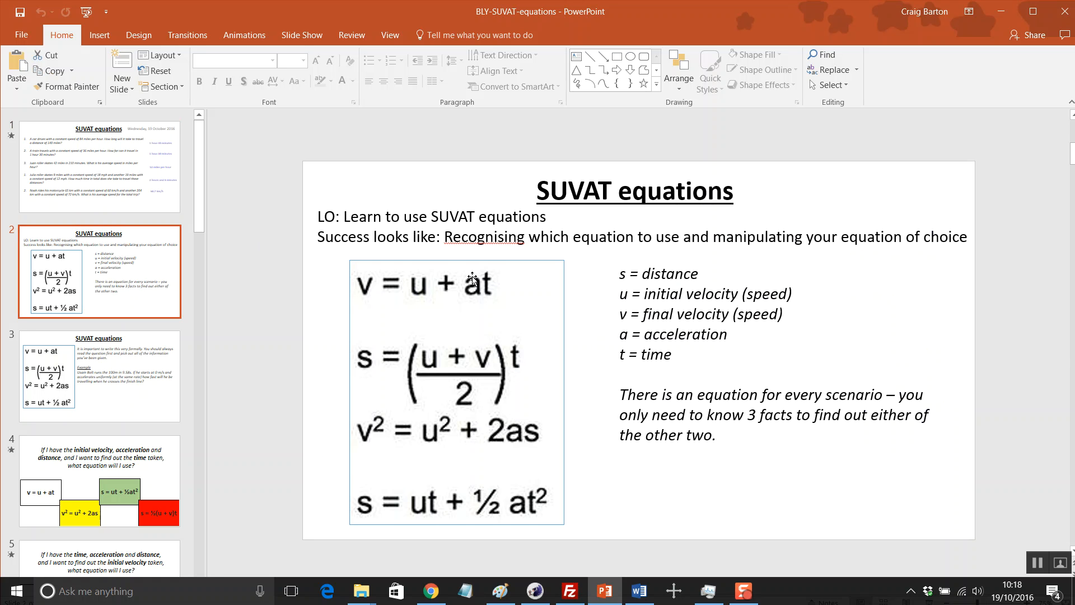
{"action": "mouse_move", "coordinate": [475, 264]}
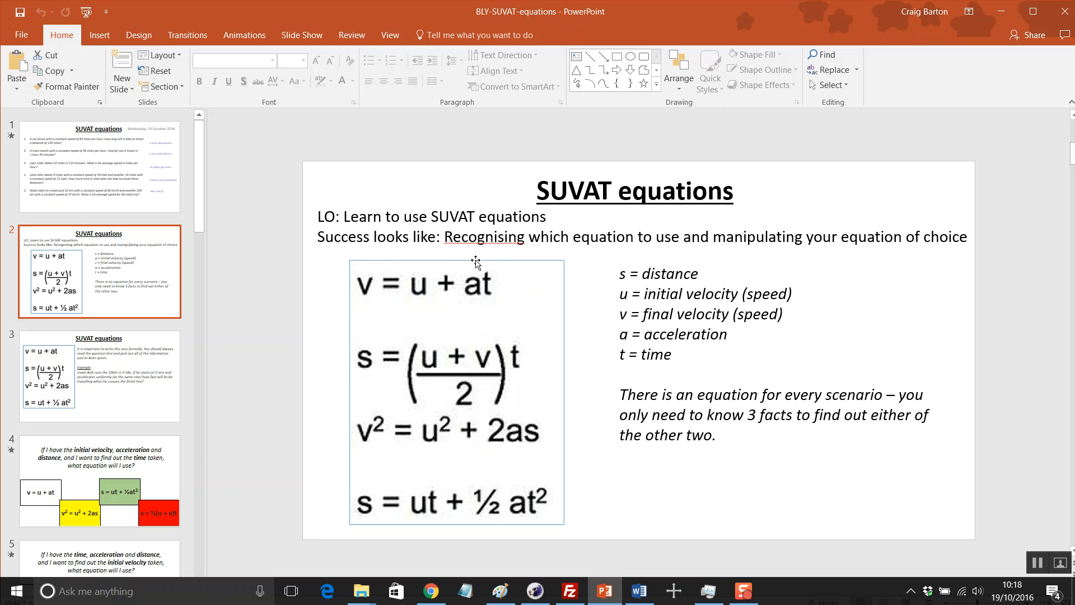
{"action": "mouse_move", "coordinate": [529, 384]}
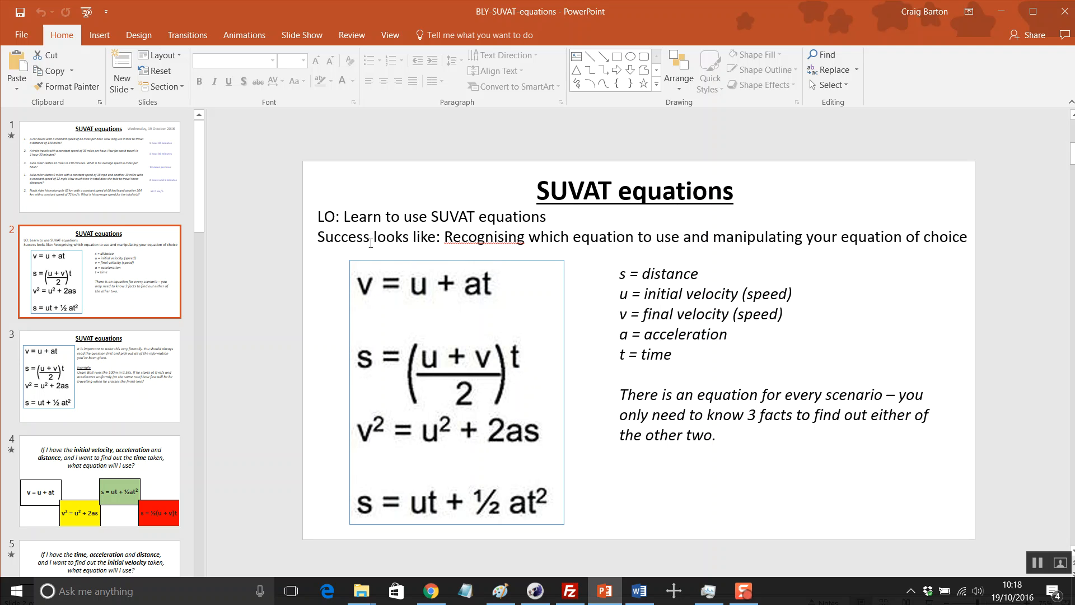
{"action": "mouse_move", "coordinate": [597, 329]}
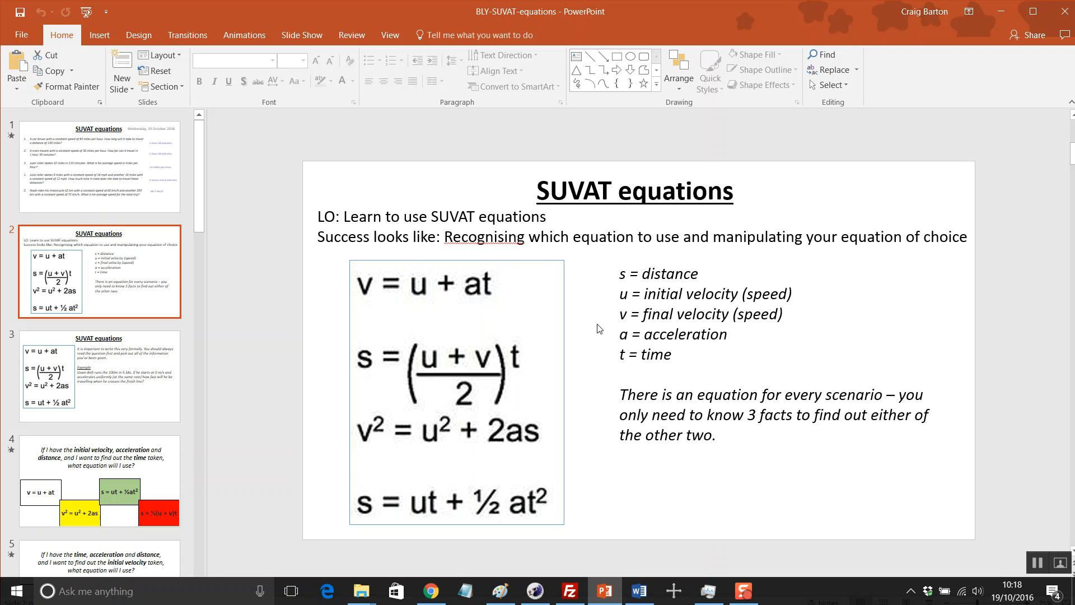
Step: Step through the equation-choice slides: finding time, initial velocity, then time with final velocity and distance
{"action": "left_click", "coordinate": [99, 480]}
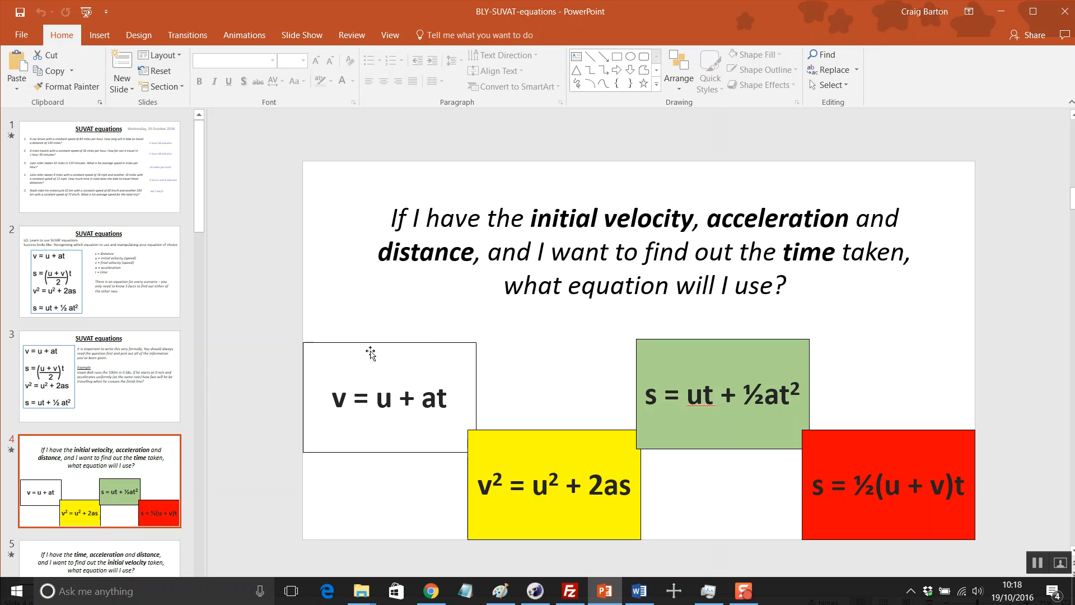
{"action": "scroll", "scroll_direction": "down", "scroll_amount": 3}
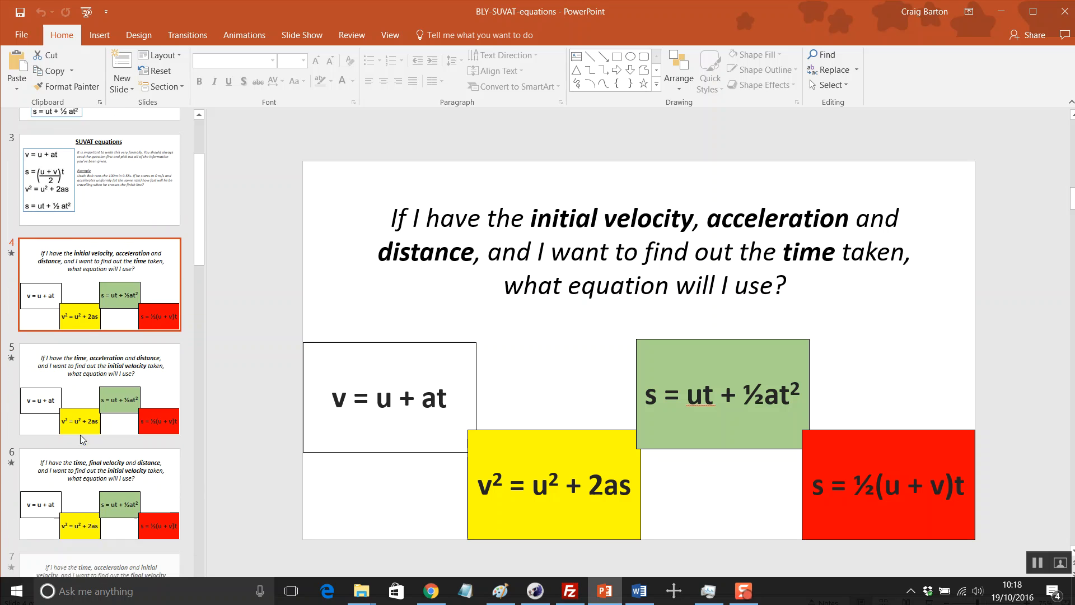
{"action": "left_click", "coordinate": [100, 371]}
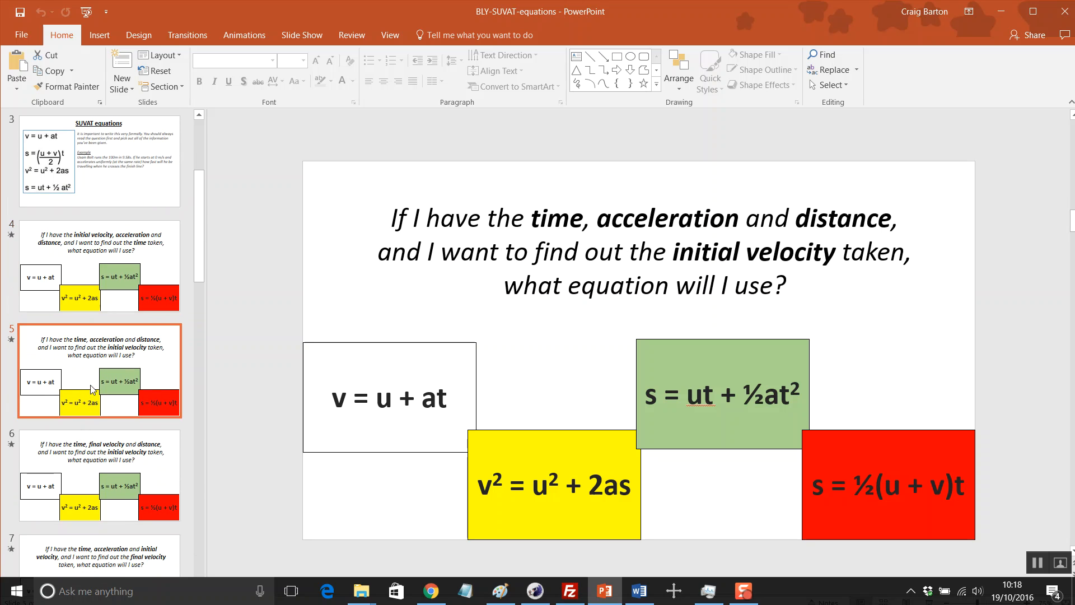
{"action": "mouse_move", "coordinate": [235, 472]}
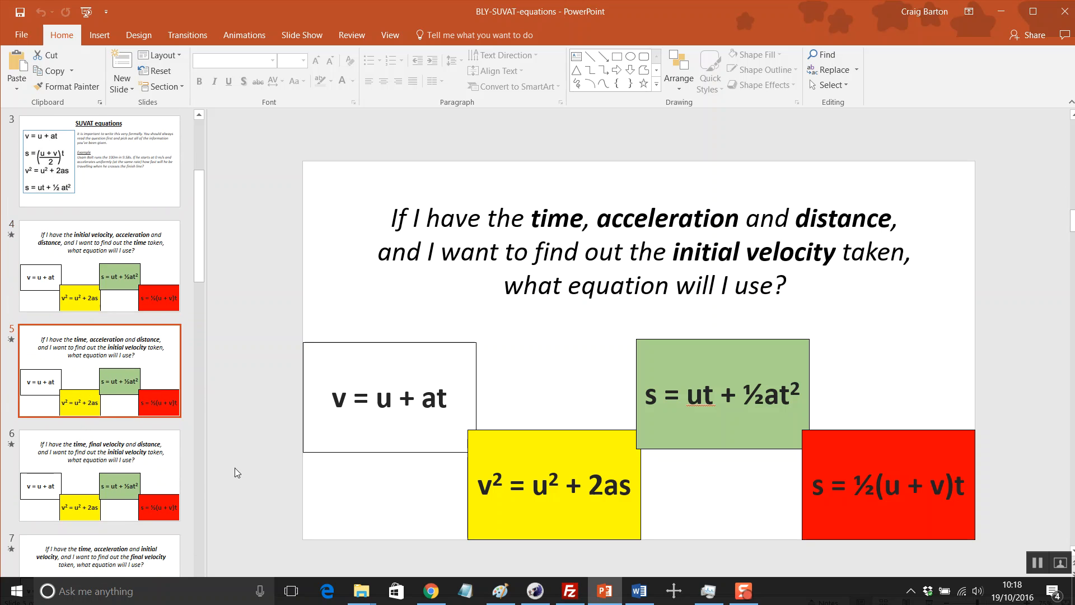
{"action": "scroll", "scroll_direction": "down", "scroll_amount": 3}
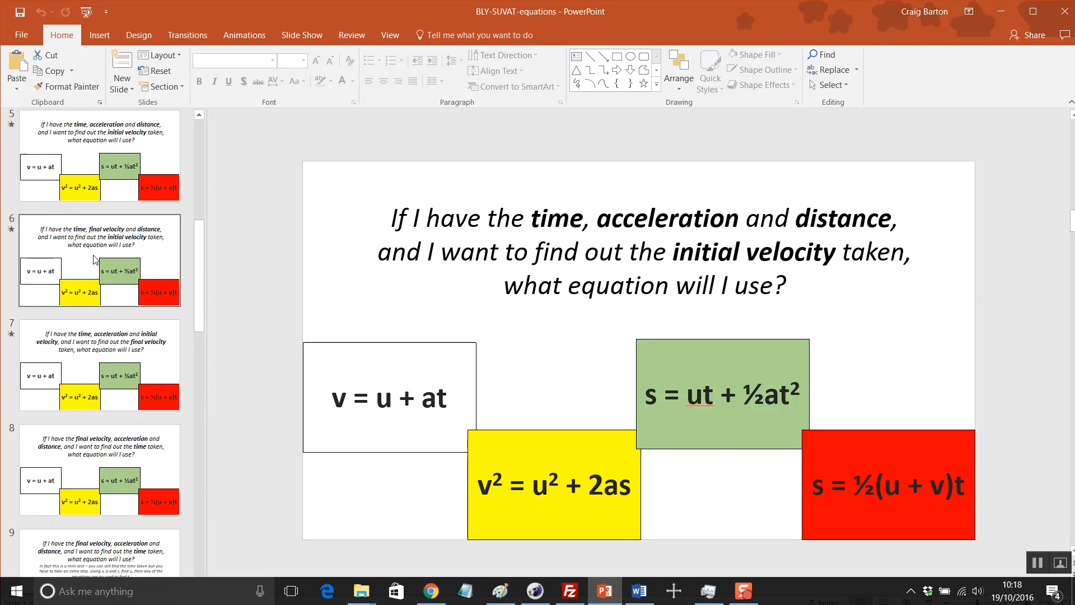
{"action": "left_click", "coordinate": [99, 363]}
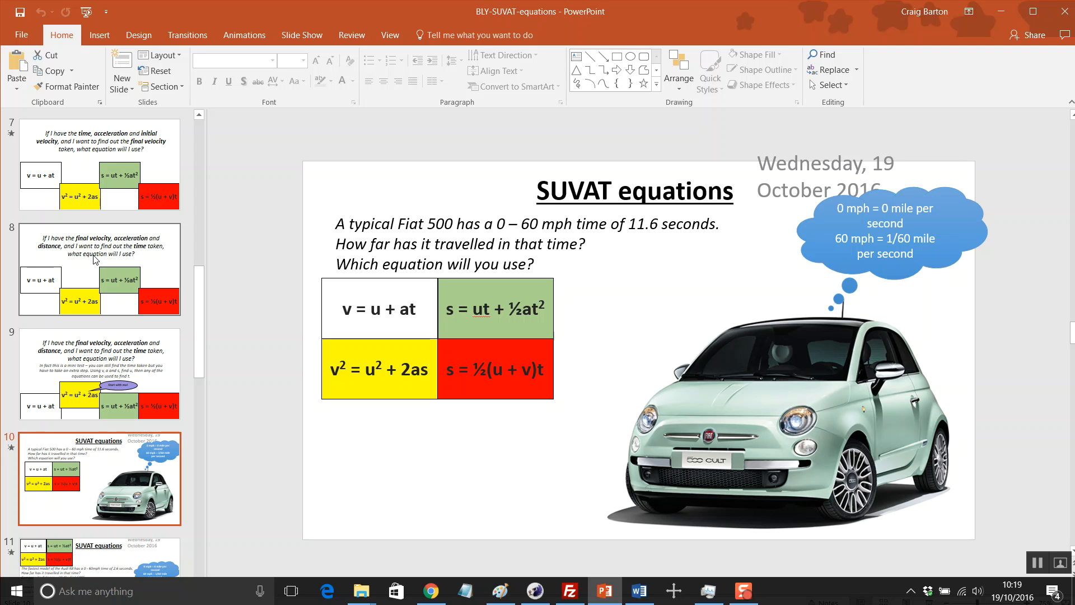
{"action": "mouse_move", "coordinate": [275, 232]}
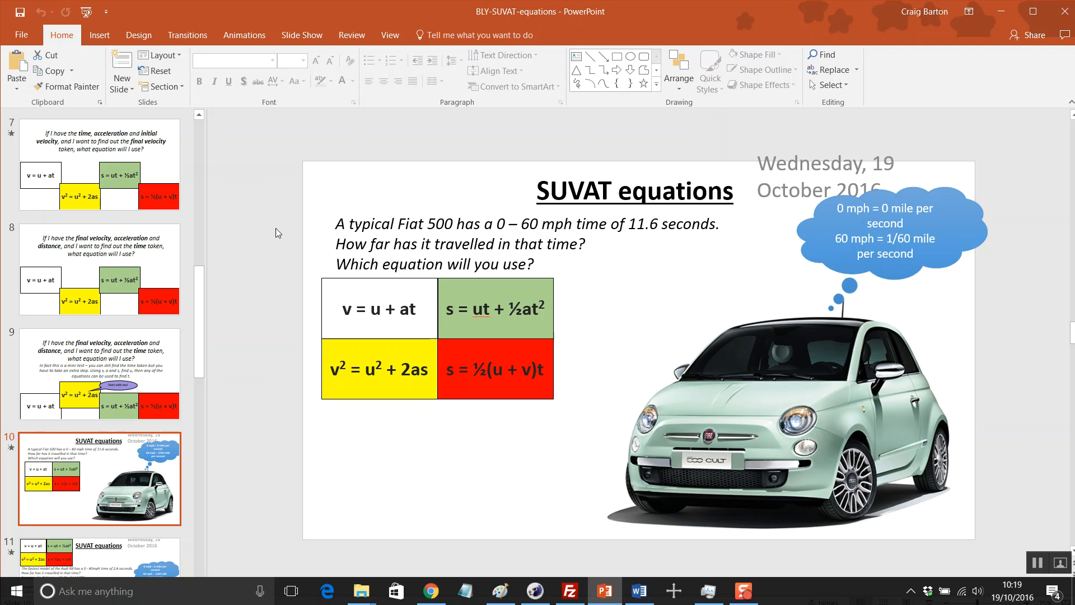
{"action": "mouse_move", "coordinate": [691, 289]}
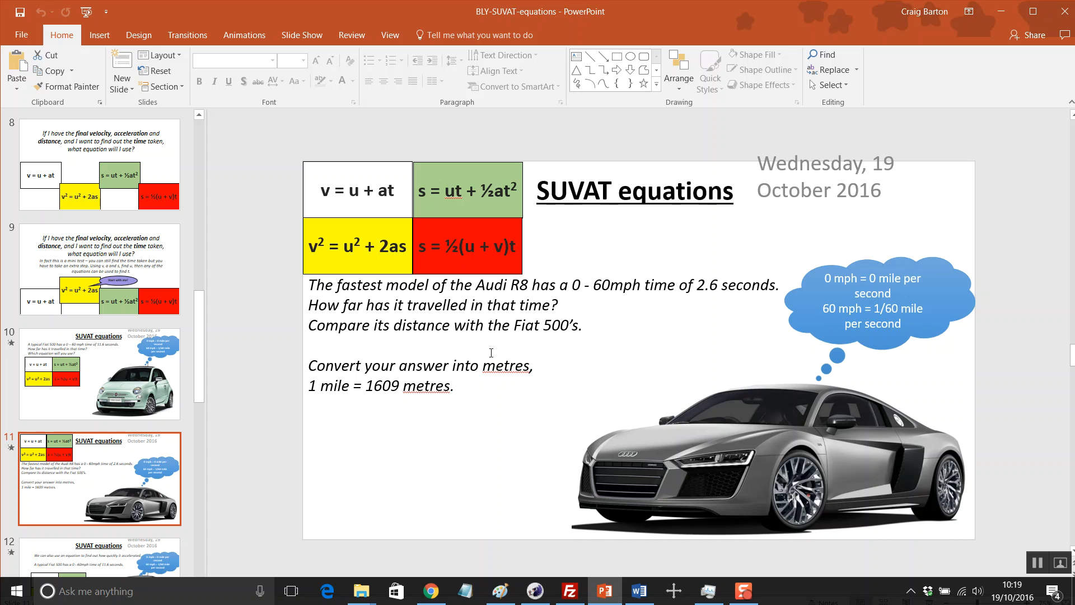
{"action": "mouse_move", "coordinate": [425, 452]}
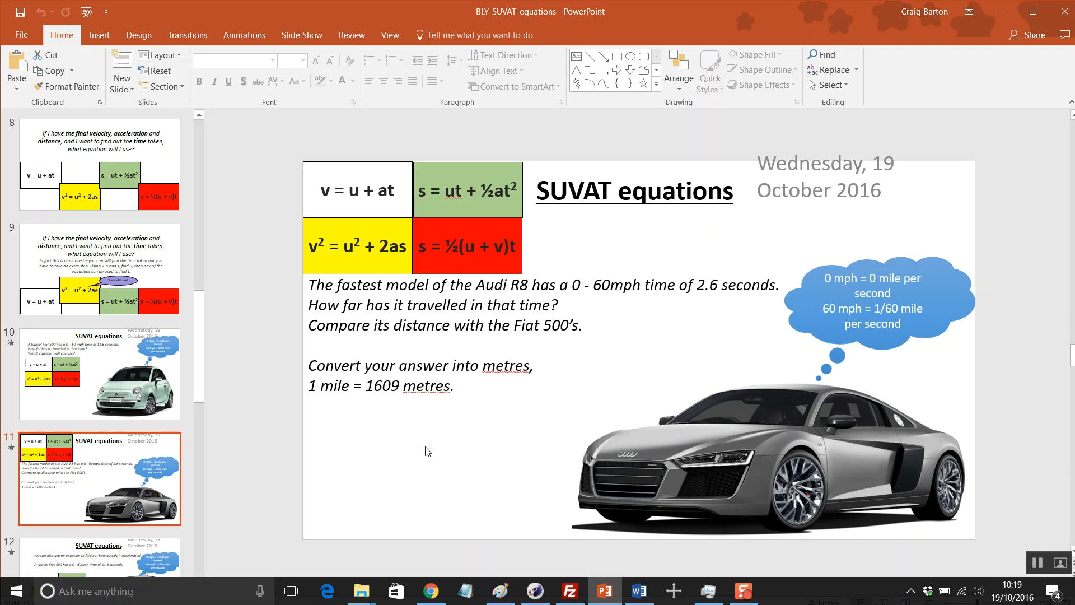
{"action": "mouse_move", "coordinate": [413, 456]}
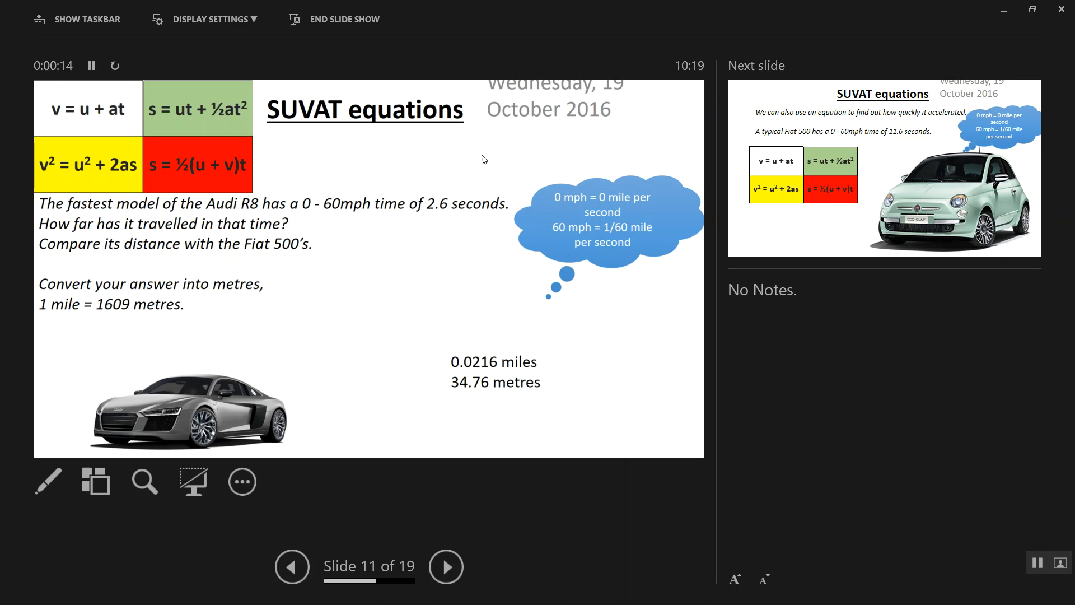
{"action": "mouse_move", "coordinate": [569, 220]}
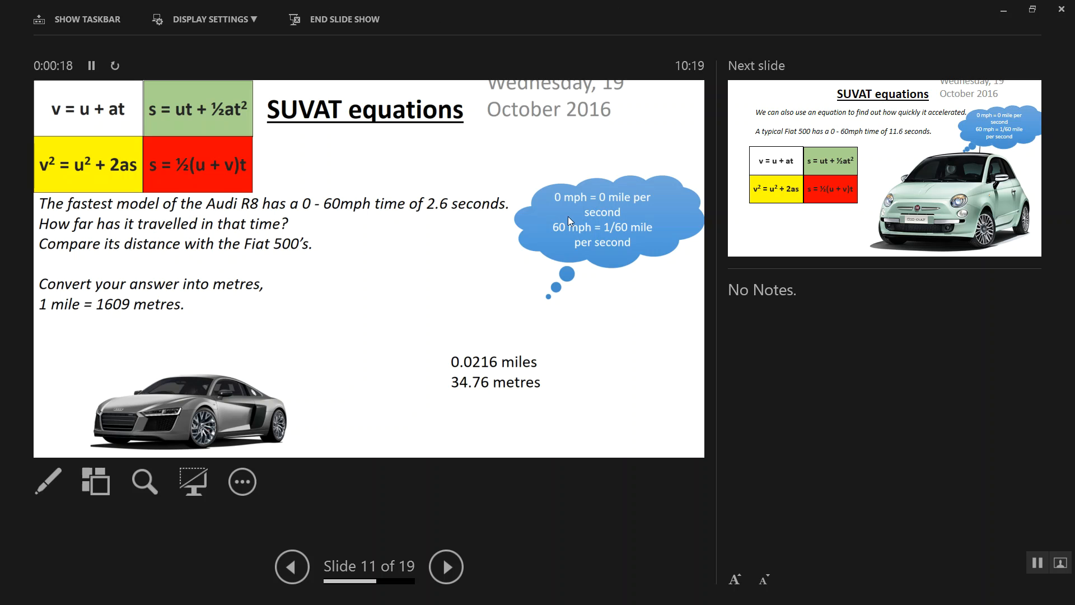
Step: End the Audi R8 slide show with Escape and return to editing view
{"action": "key", "text": "Escape"}
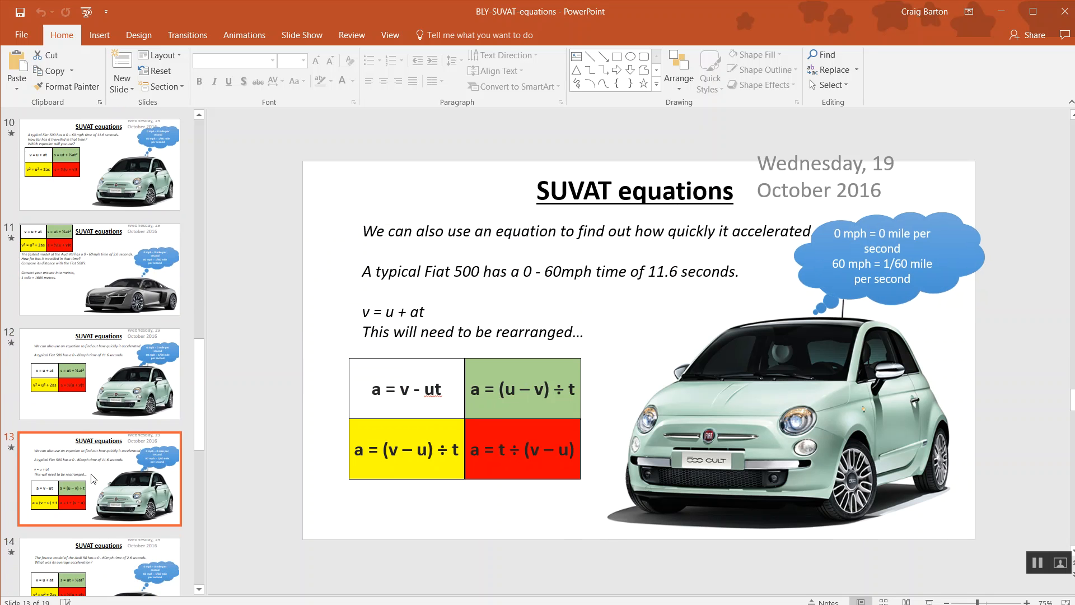
Step: Show slide 13 on rearranging v = u + at for the Fiat 500's acceleration
{"action": "left_click", "coordinate": [98, 479]}
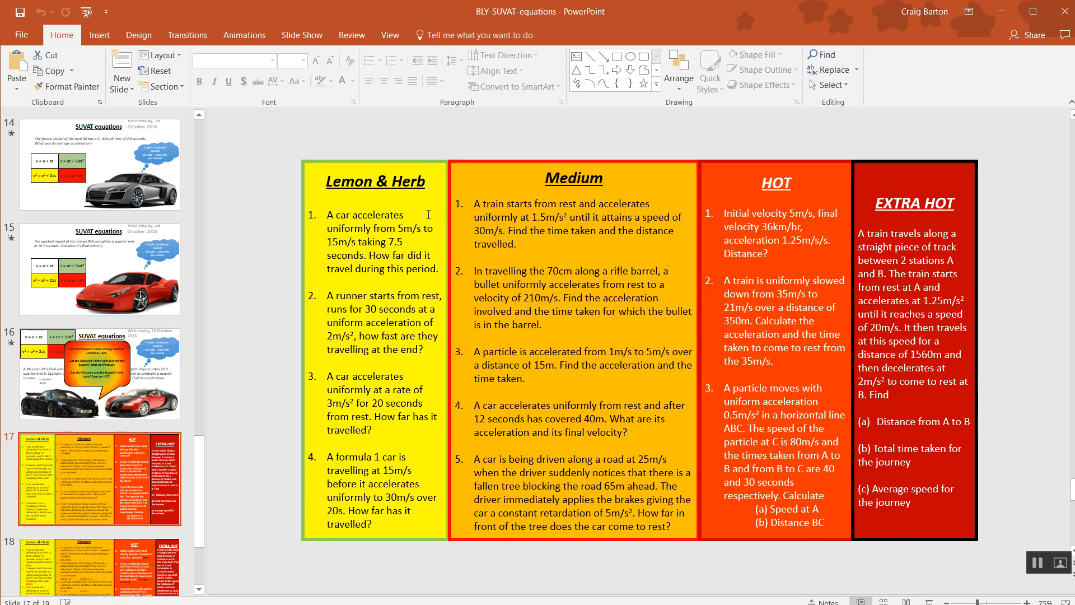
{"action": "mouse_move", "coordinate": [468, 191]}
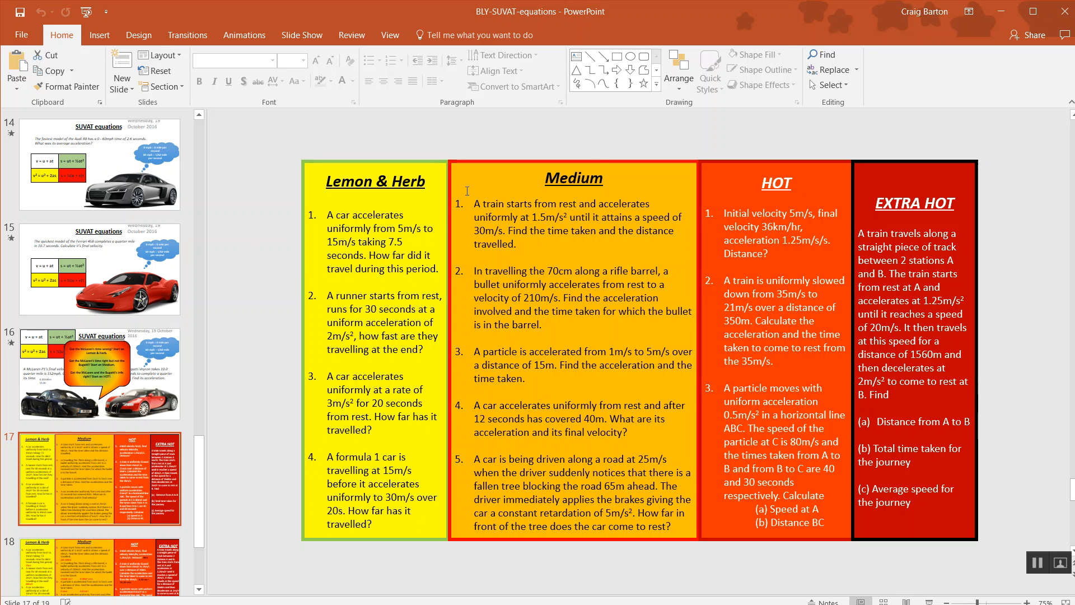
{"action": "mouse_move", "coordinate": [731, 151]}
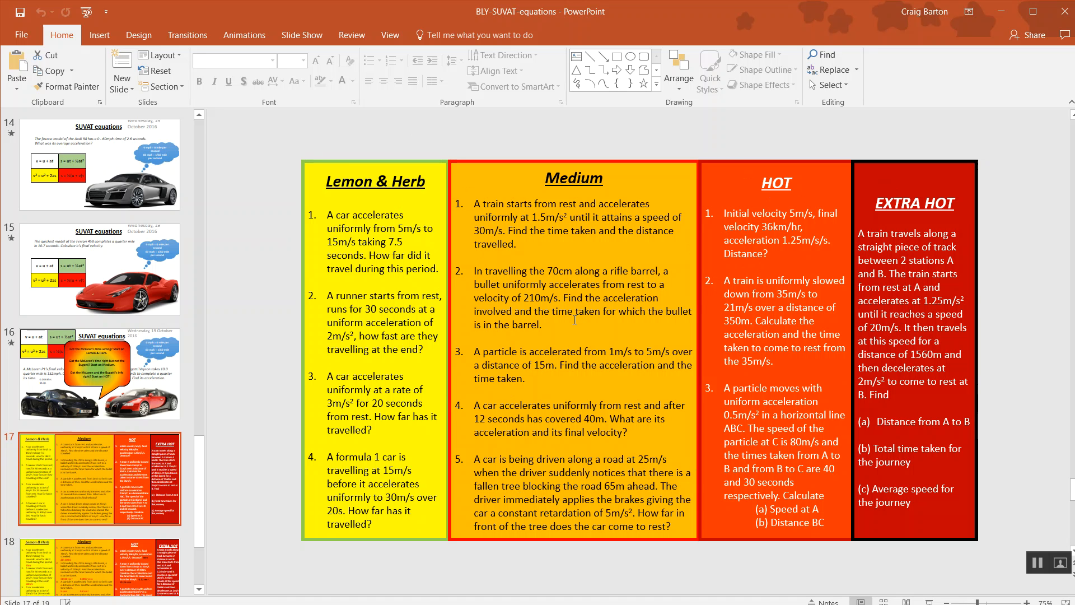
{"action": "mouse_move", "coordinate": [980, 298]}
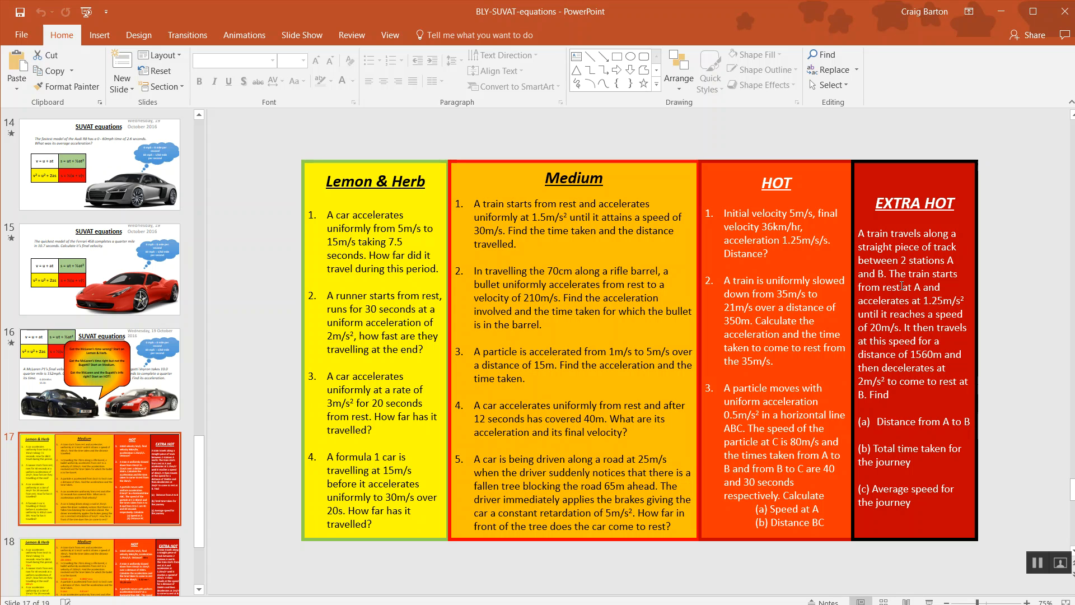
{"action": "mouse_move", "coordinate": [432, 358]}
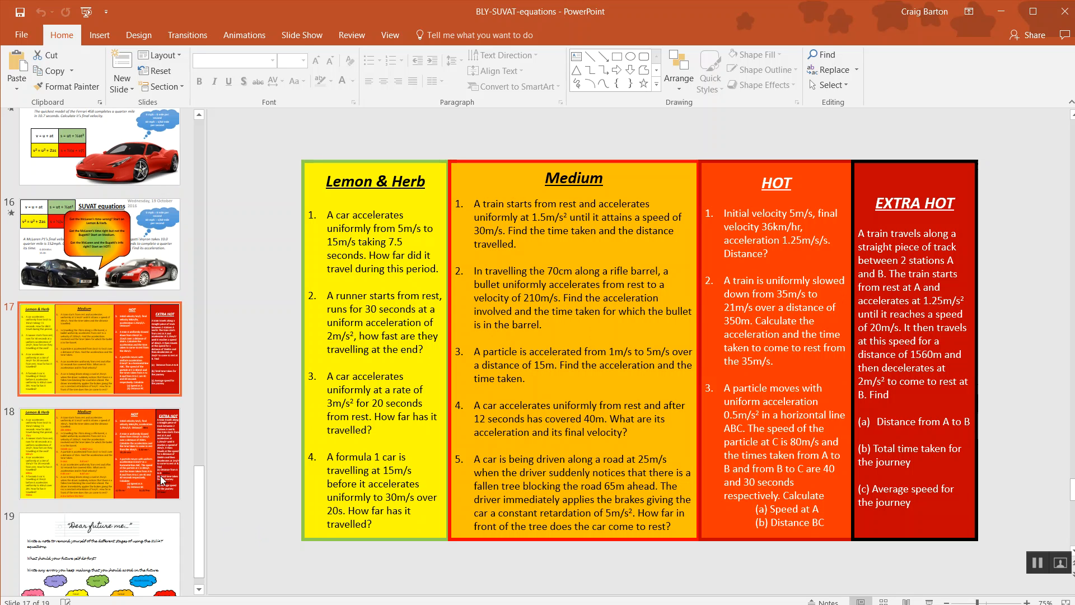
Step: View the second differentiated questions slide, then the slide listing the SUVAT equations
{"action": "left_click", "coordinate": [99, 455]}
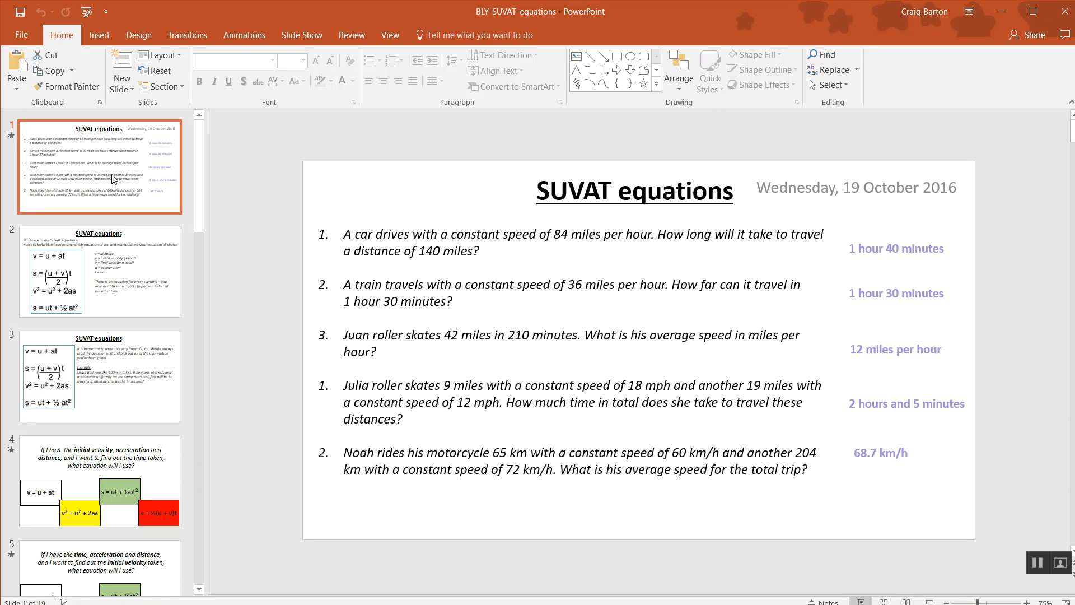
{"action": "mouse_move", "coordinate": [377, 204]}
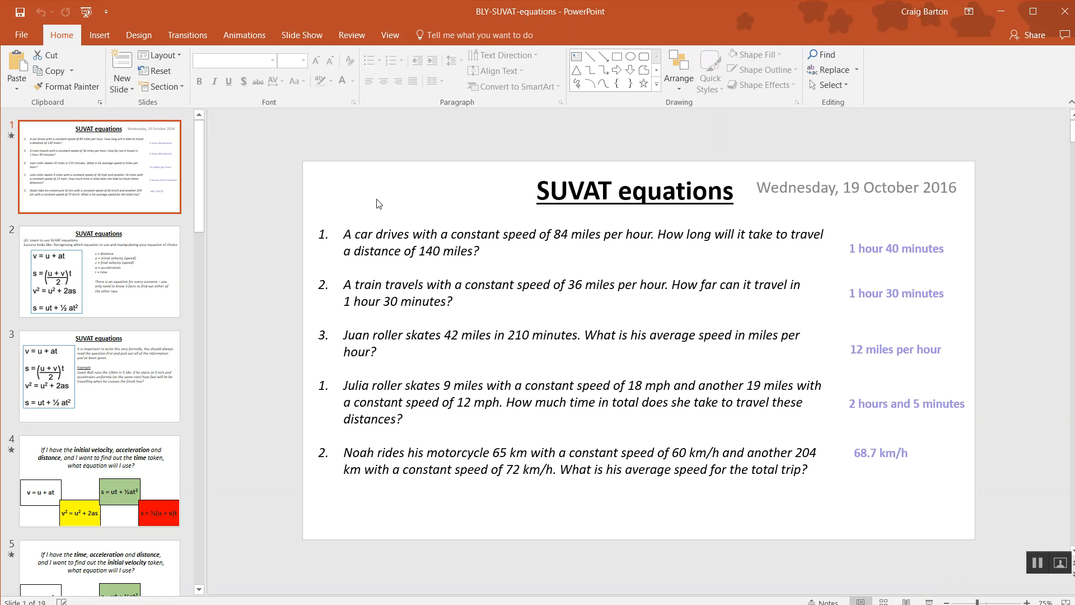
{"action": "left_click", "coordinate": [98, 271]}
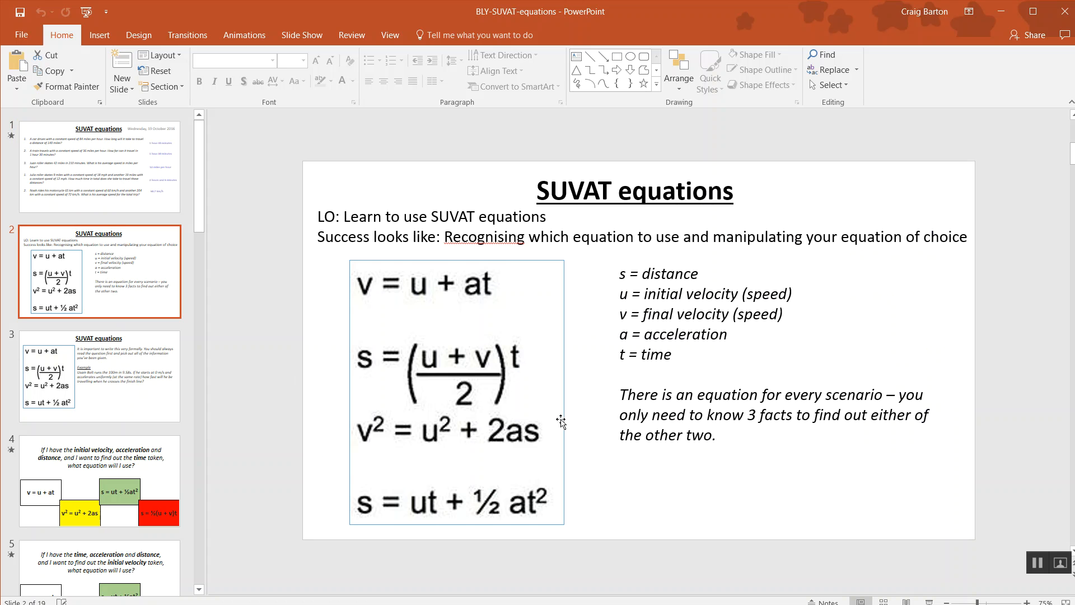
{"action": "mouse_move", "coordinate": [133, 183]}
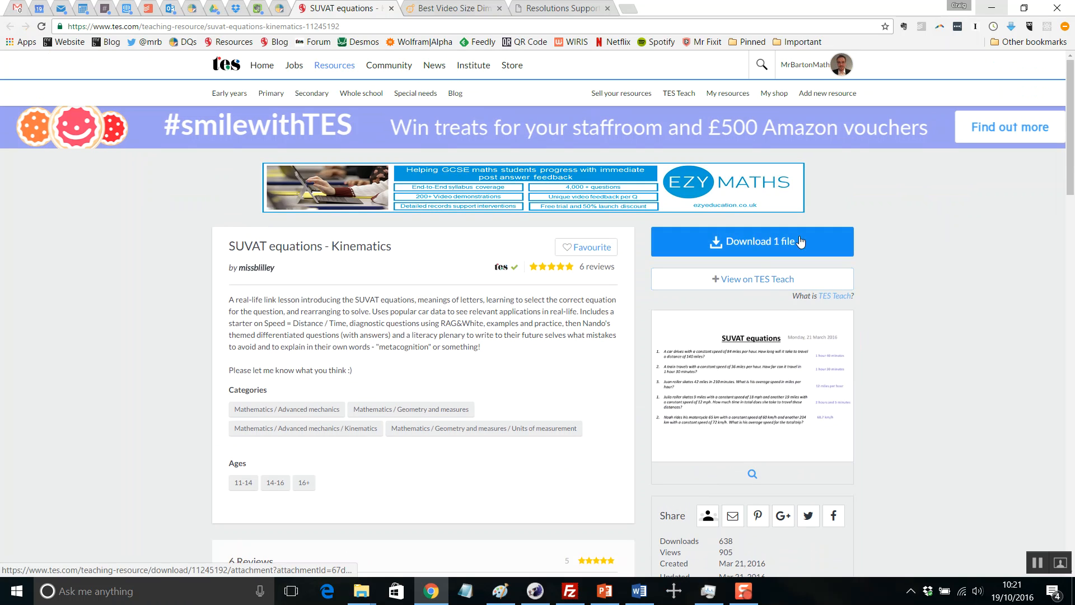
{"action": "scroll", "scroll_direction": "down", "scroll_amount": 3}
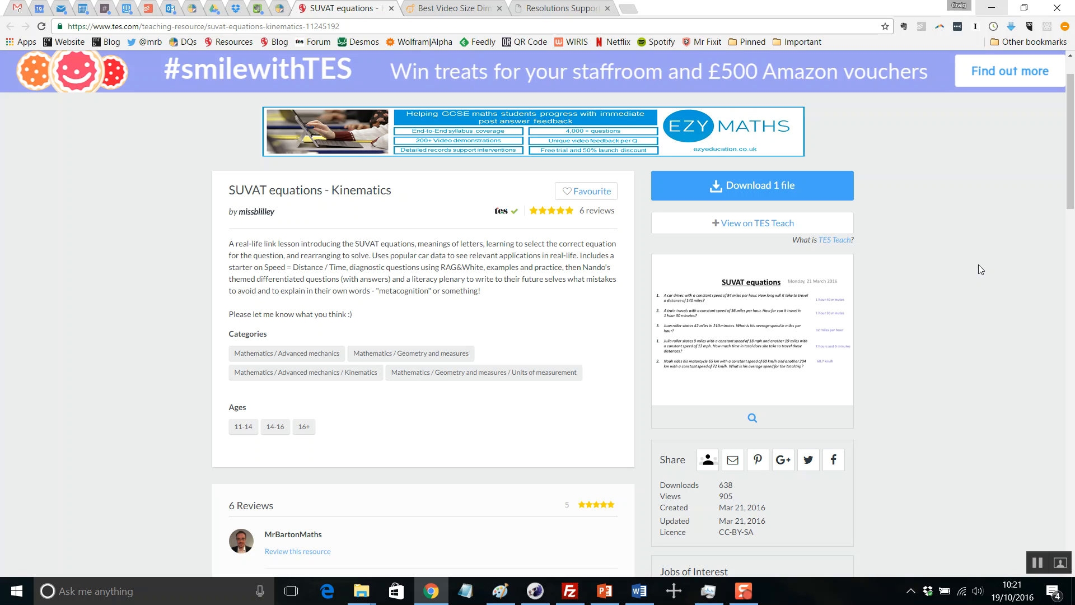